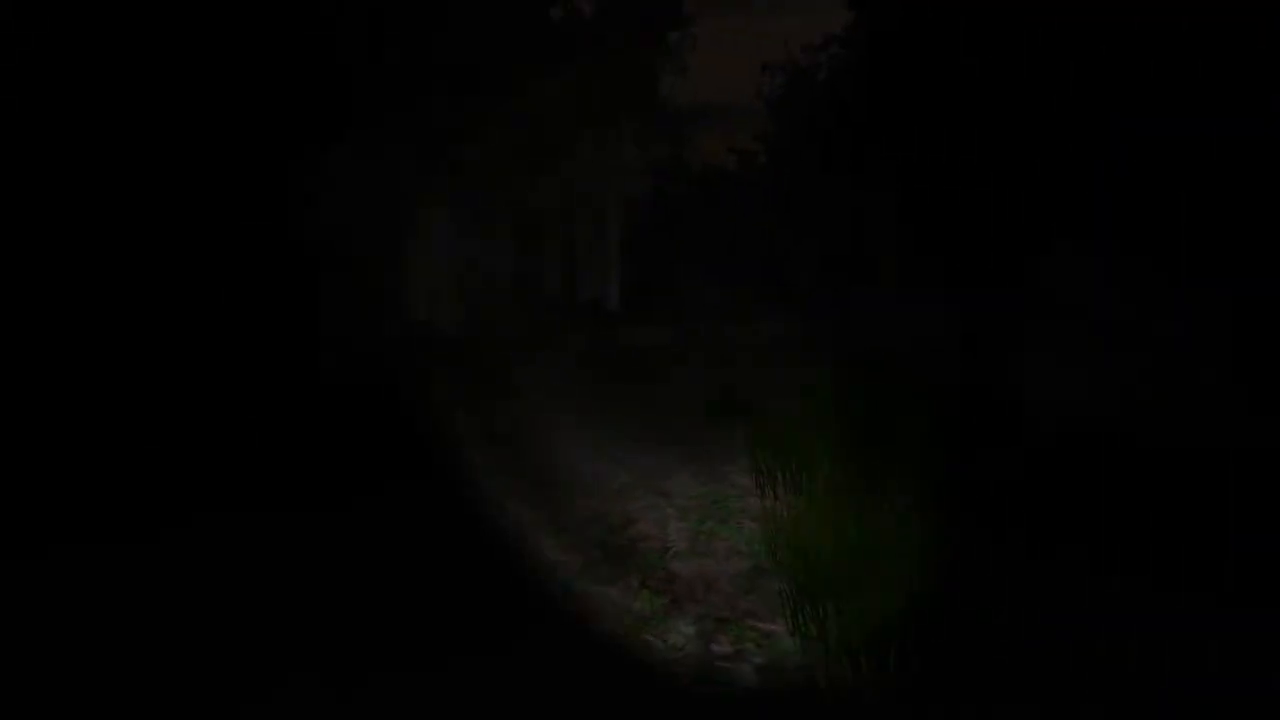
mouse_move(640, 360)
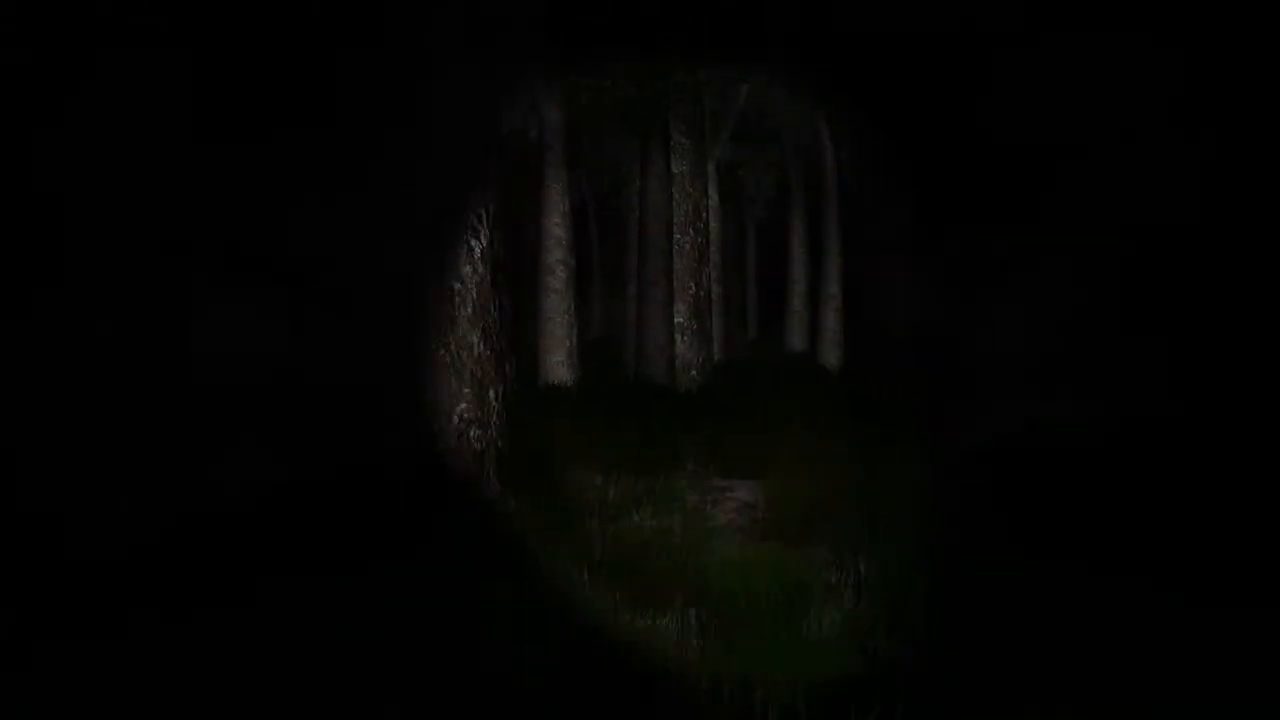
mouse_move(640, 360)
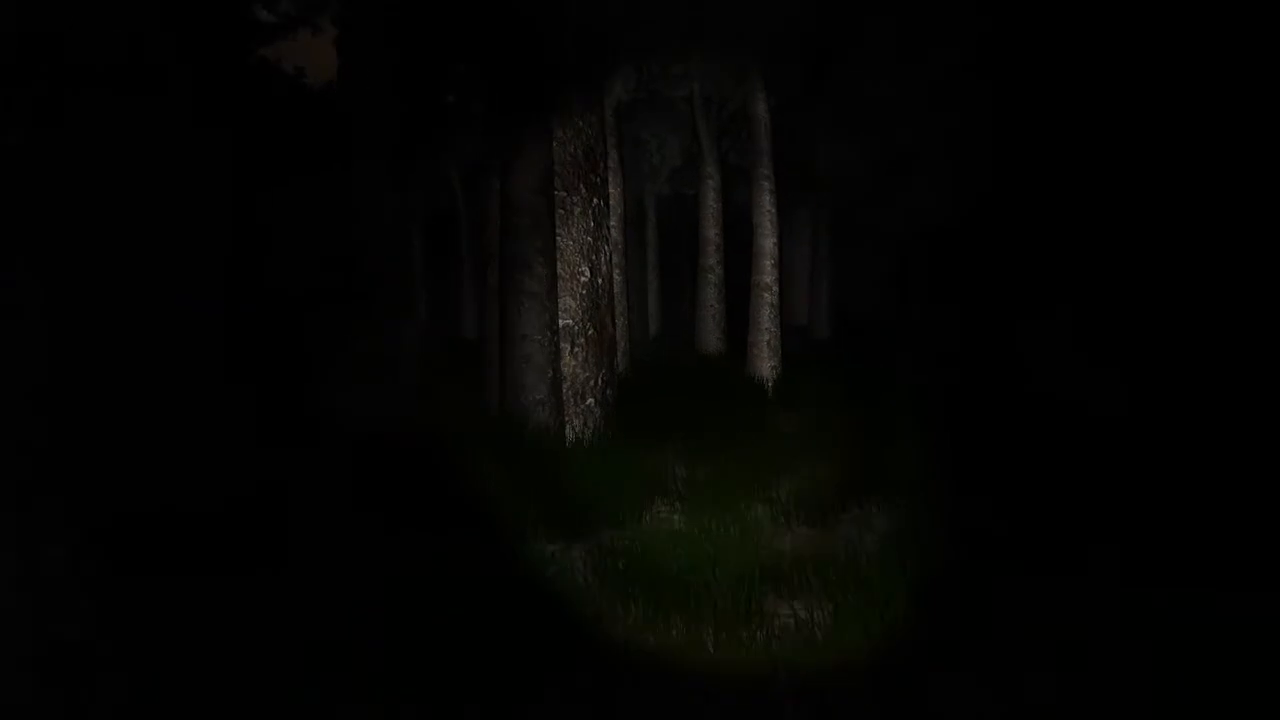
mouse_move(640, 360)
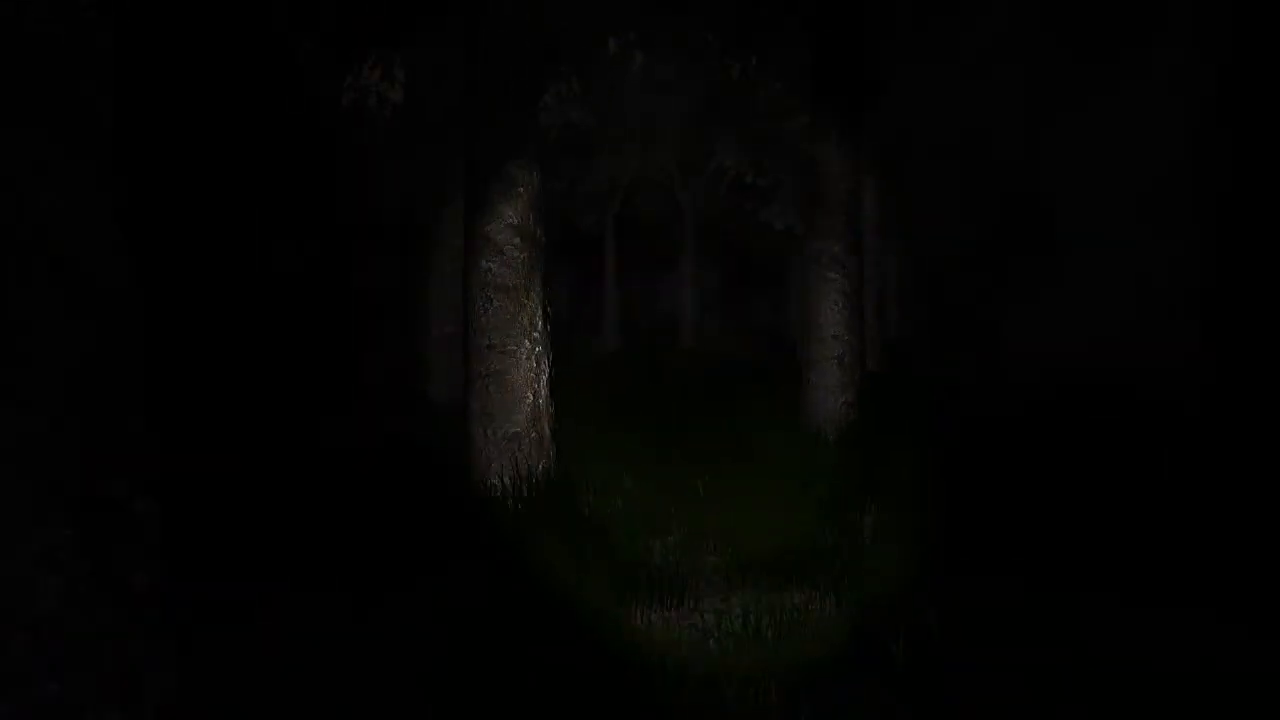
mouse_move(640, 360)
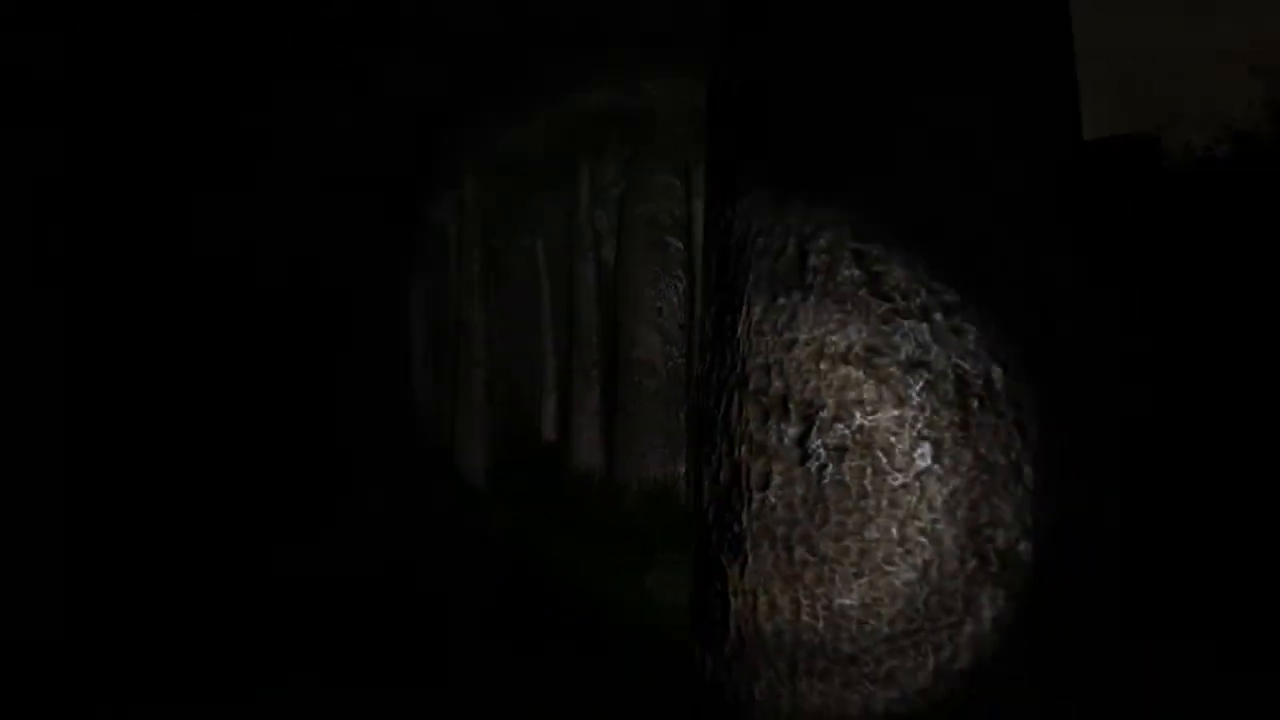
mouse_move(640, 360)
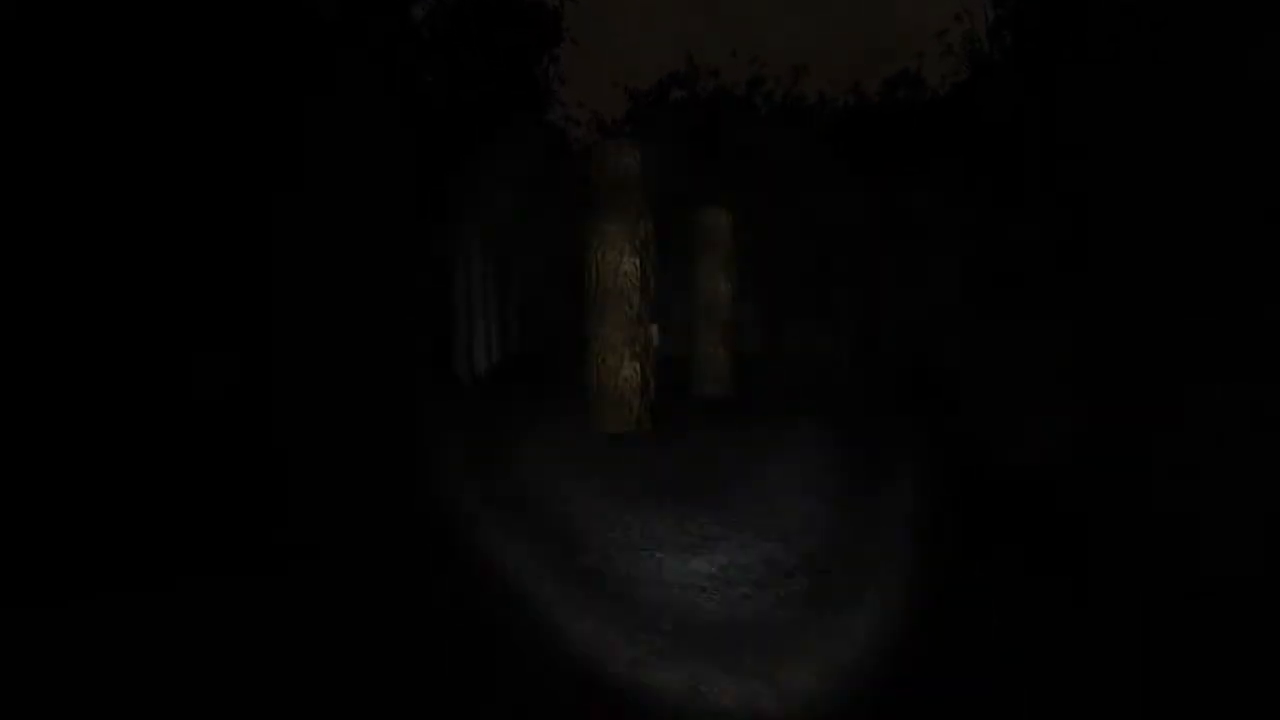
mouse_move(640, 360)
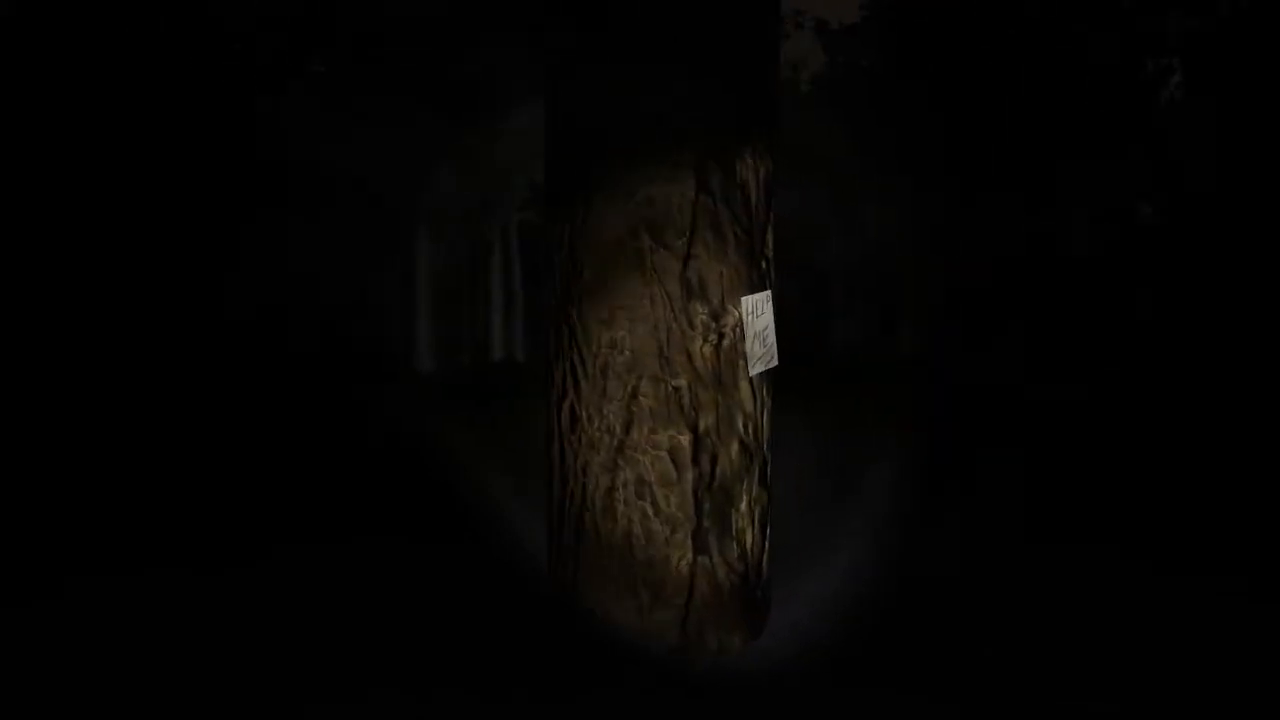
Collect the page pinned to the tree trunk, bringing the counter to Pages 2/8.
left_click(760, 336)
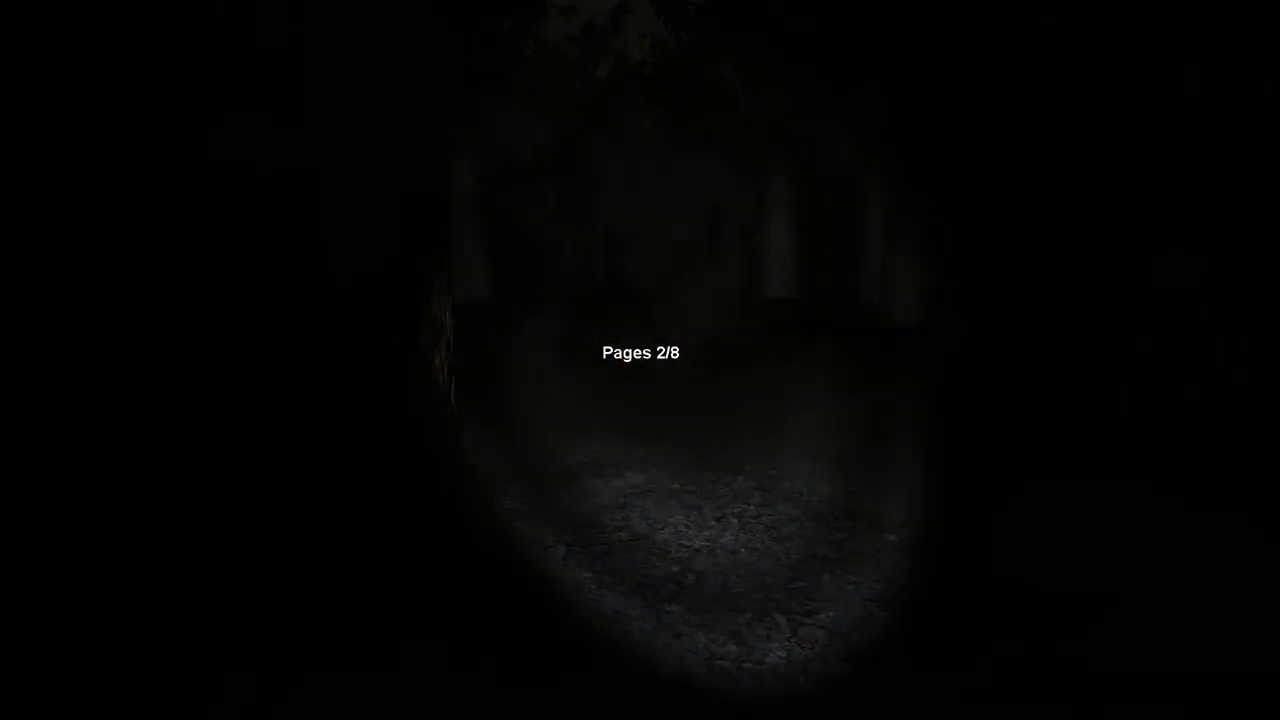